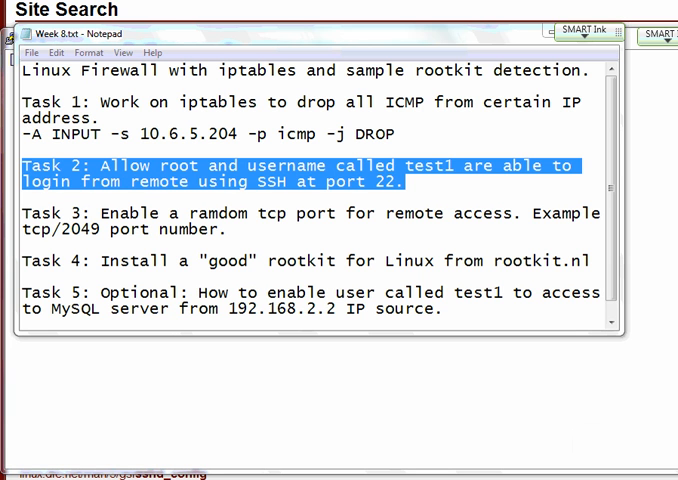
pyautogui.moveTo(448, 240)
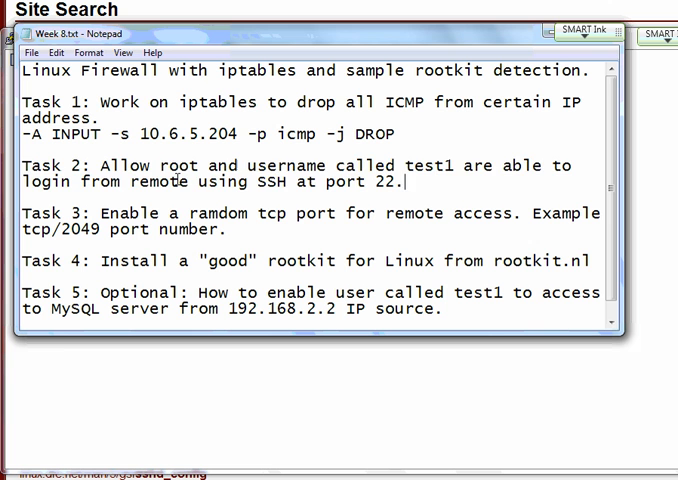
pyautogui.moveTo(430, 182)
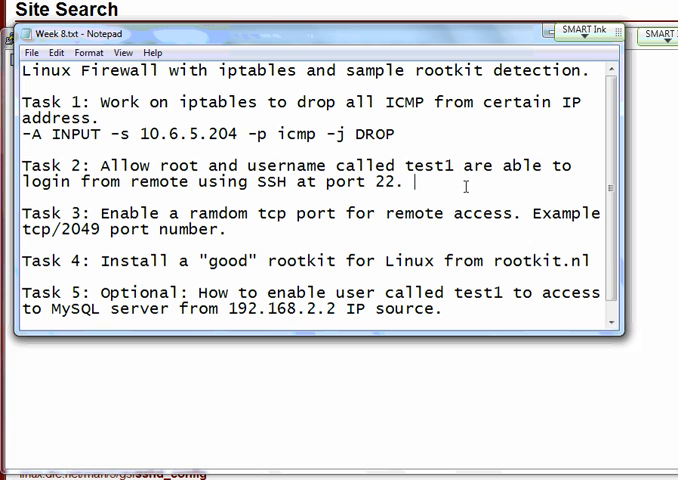
# Step: Note sshd_config under Task 2 and highlight root and username in the task text
pyautogui.write('sshd_config')
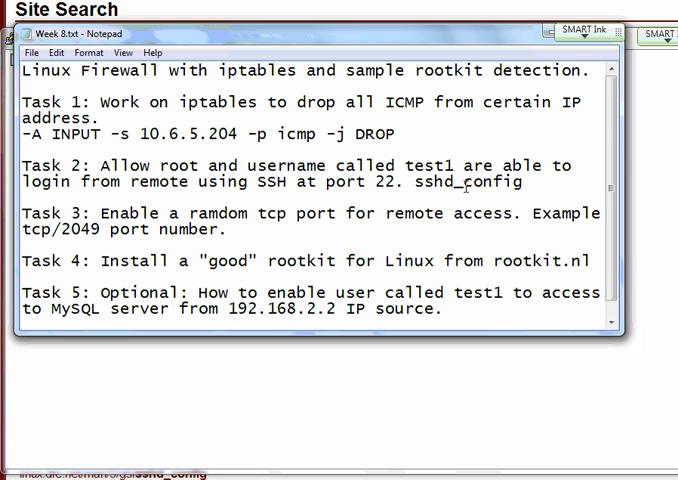
pyautogui.doubleClick(468, 182)
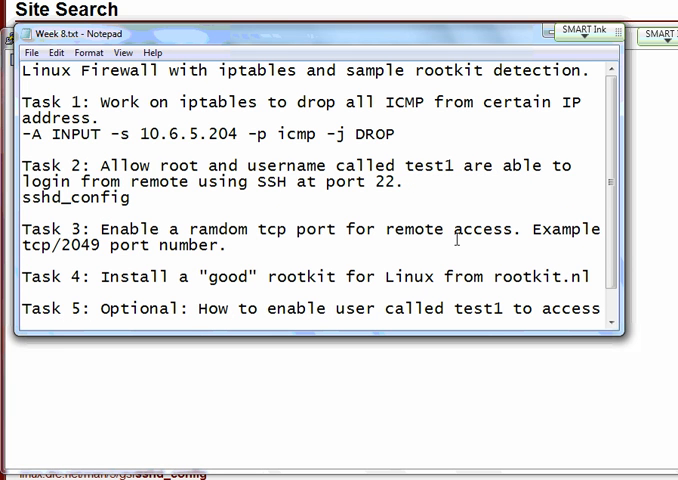
pyautogui.doubleClick(172, 164)
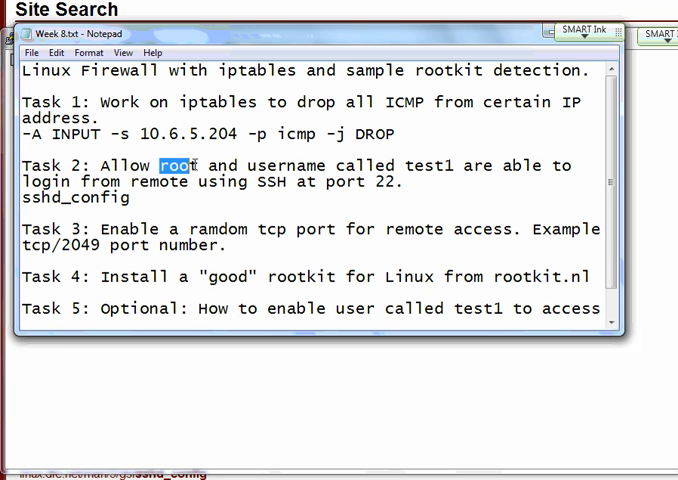
pyautogui.click(328, 164)
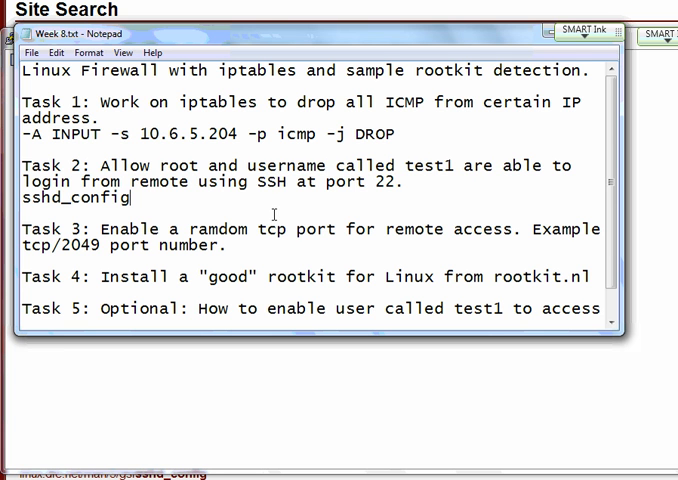
pyautogui.doubleClick(296, 164)
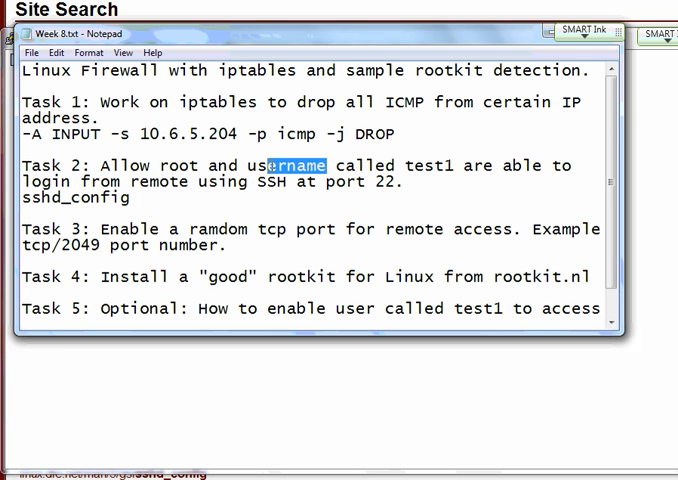
pyautogui.doubleClick(428, 164)
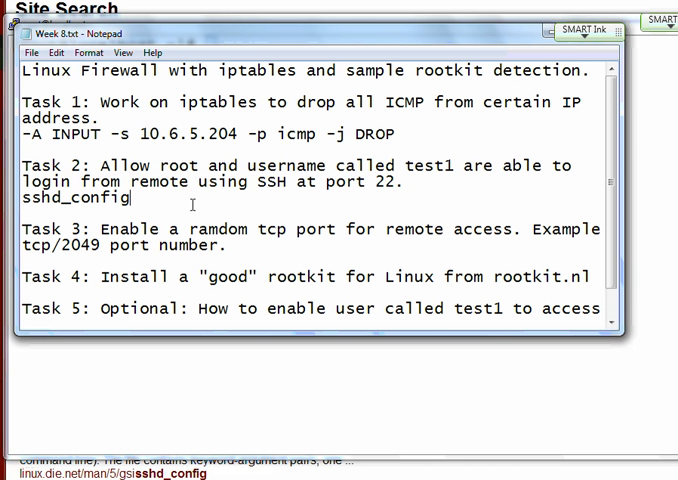
# Step: Review the sshd_config note and the user names root and test1 in Task 2
pyautogui.doubleClick(68, 198)
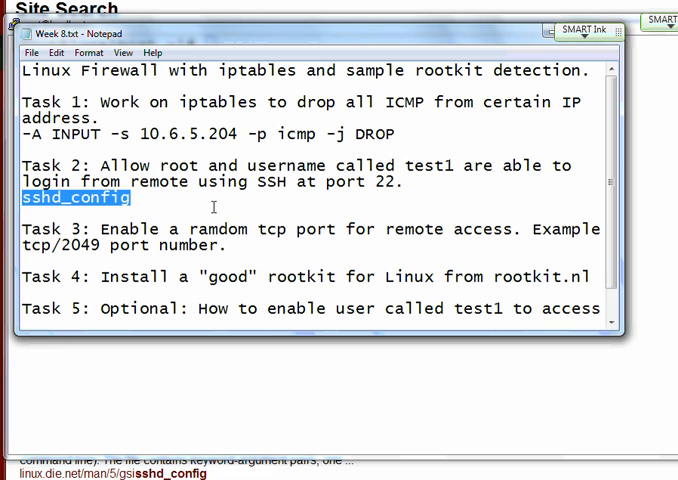
pyautogui.click(248, 220)
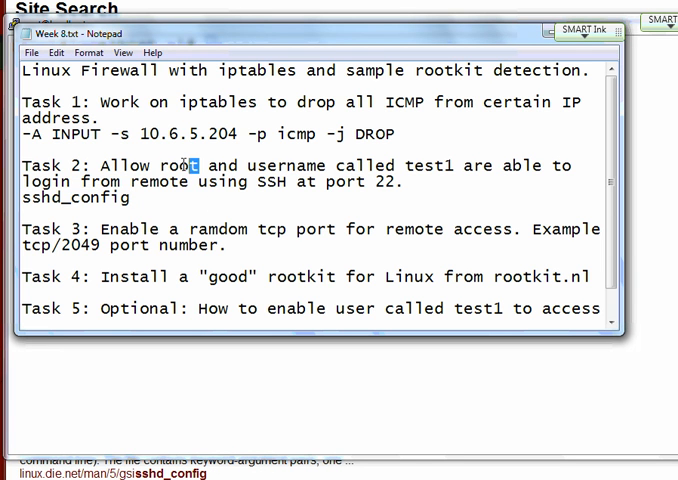
pyautogui.doubleClick(182, 164)
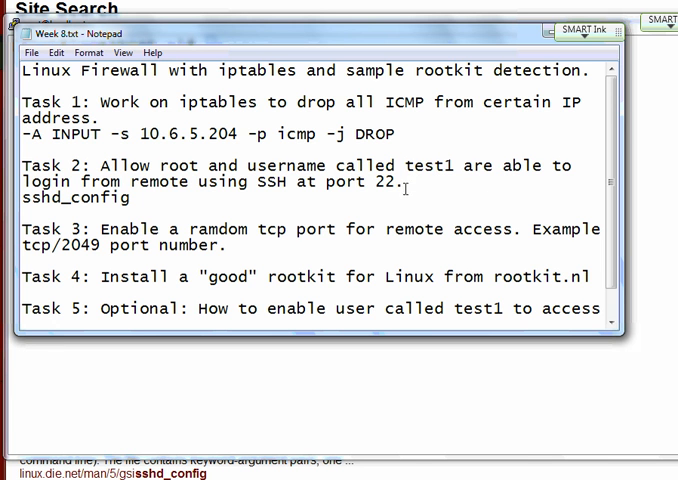
pyautogui.doubleClick(428, 164)
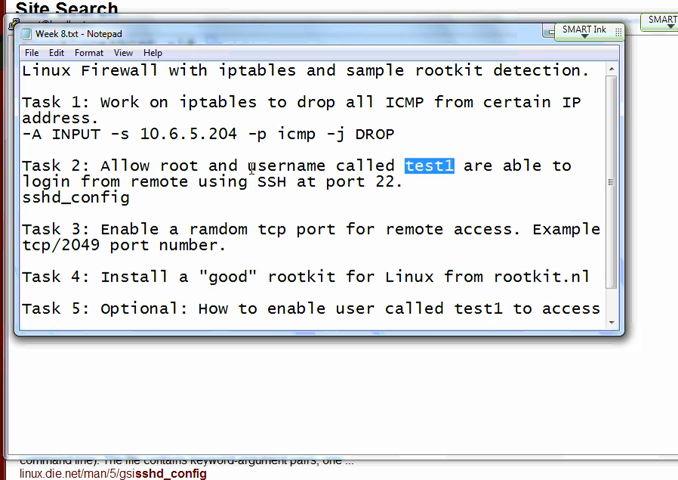
pyautogui.doubleClick(176, 164)
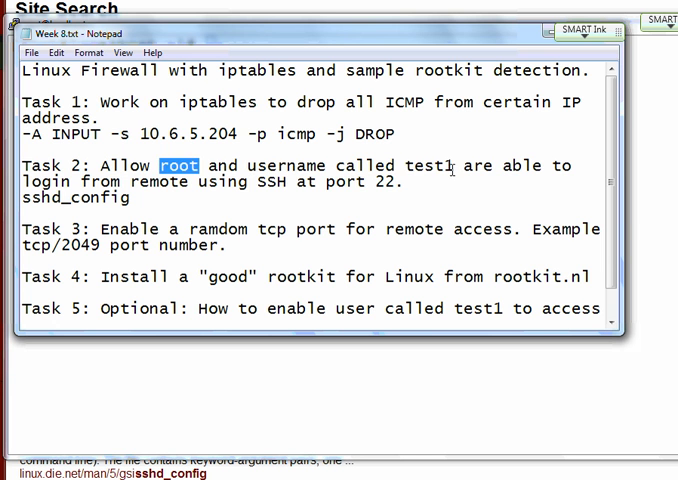
pyautogui.doubleClick(428, 164)
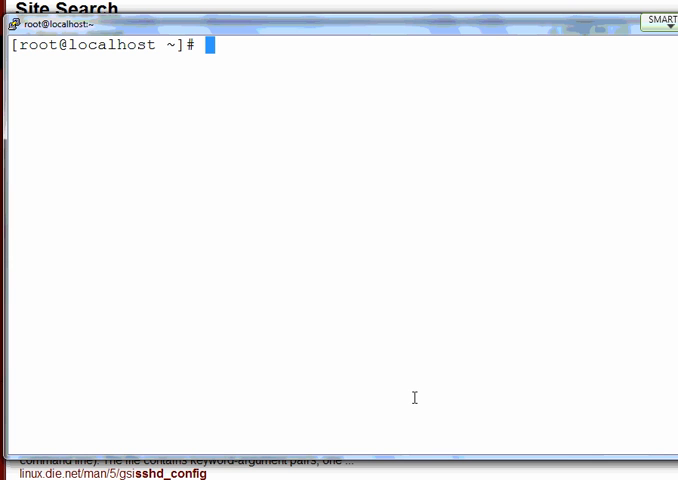
# Step: Create user test1 with useradd and set its password via passwd test1
pyautogui.write('useradd test1')
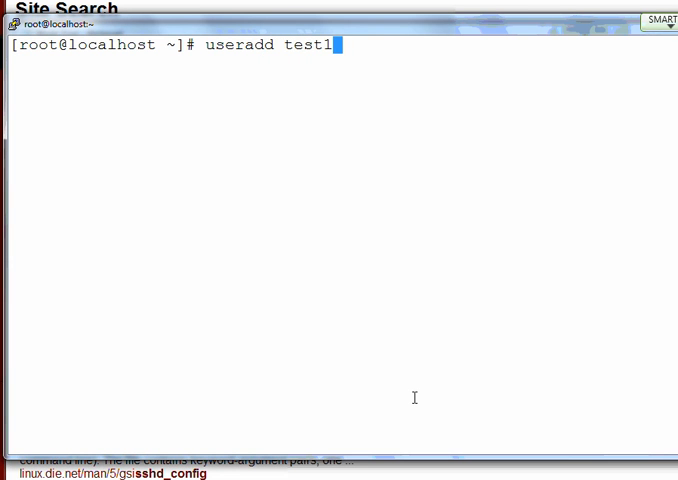
pyautogui.press('Return')
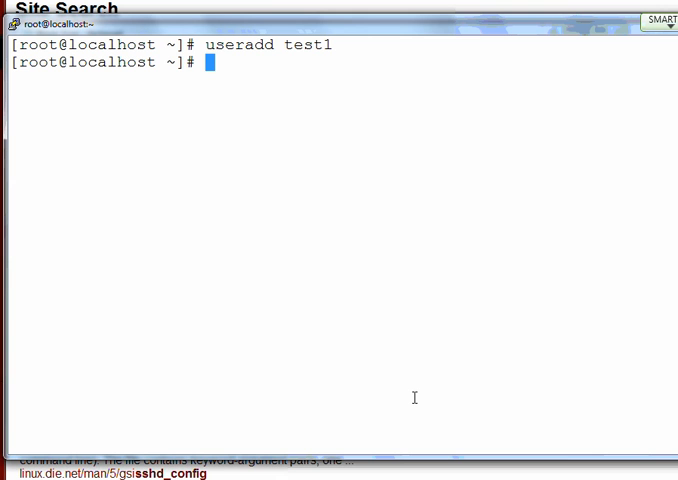
pyautogui.write('passwd te')
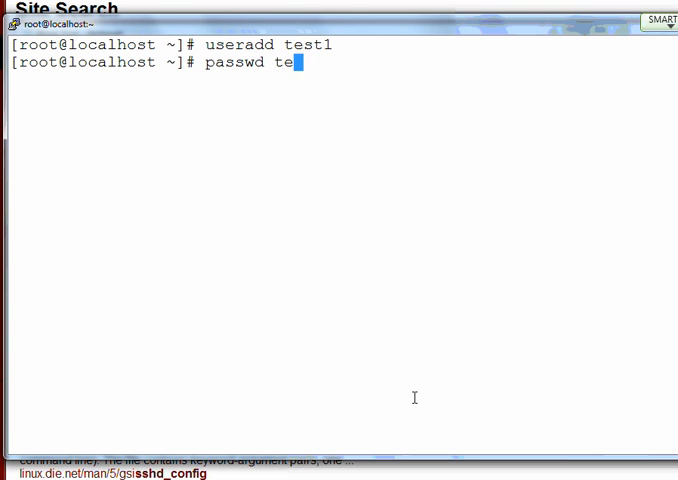
pyautogui.press('Return')
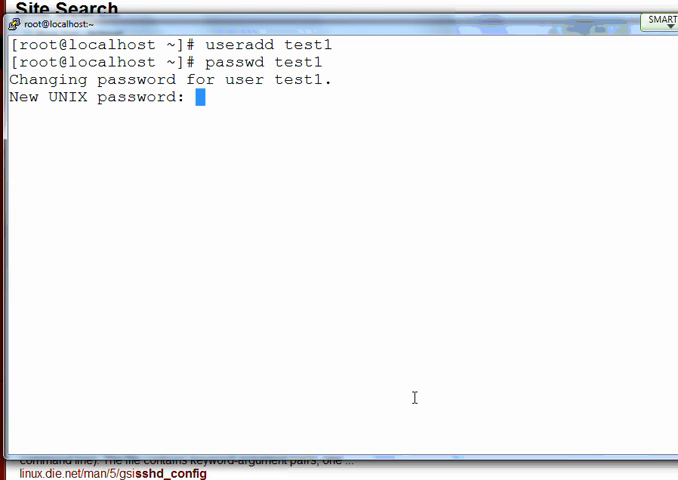
pyautogui.press('Return')
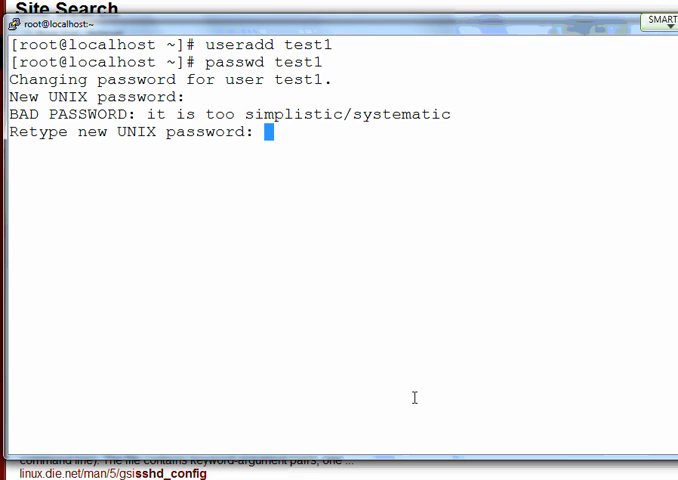
pyautogui.press('Return')
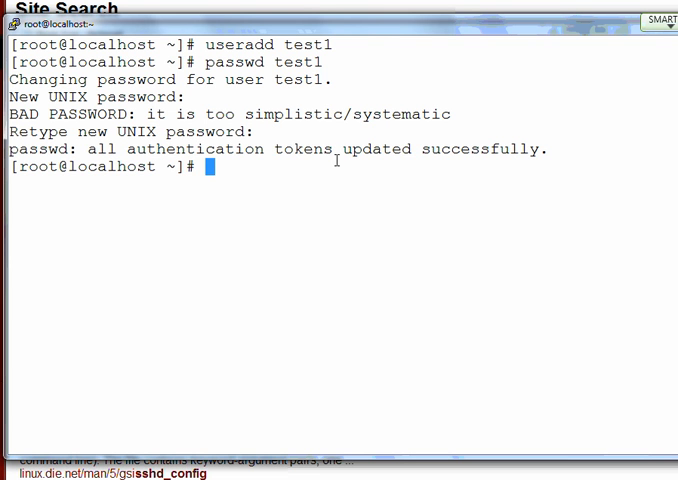
pyautogui.moveTo(364, 188)
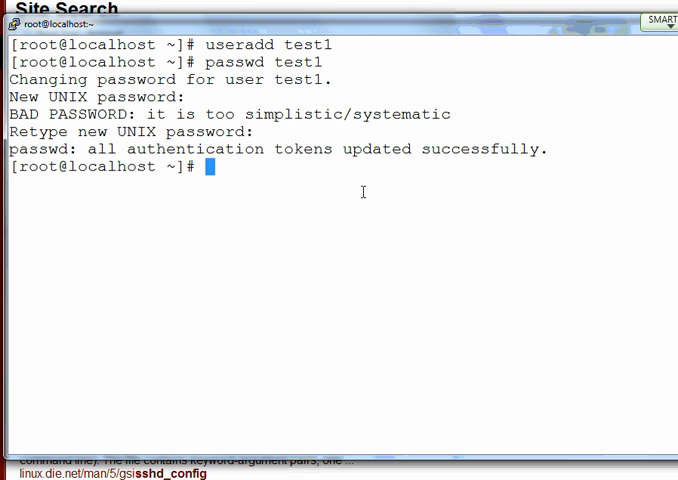
pyautogui.moveTo(364, 192)
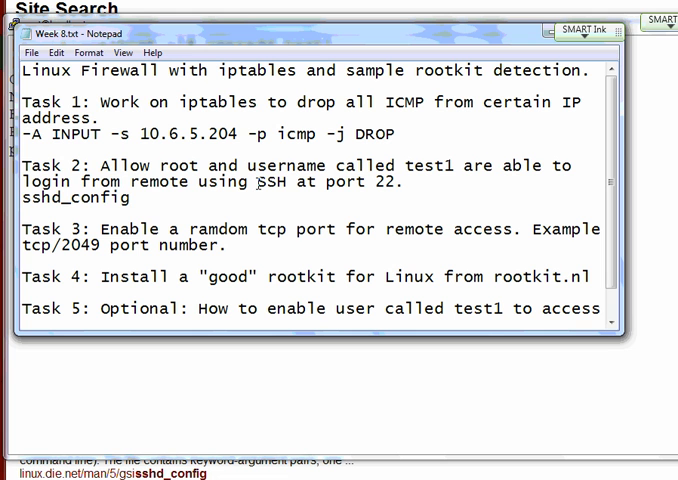
pyautogui.doubleClick(74, 196)
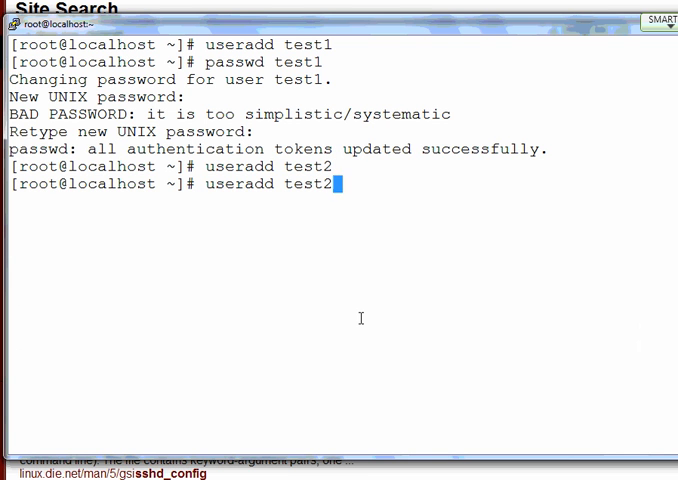
# Step: Create user test2 and enter nano /etc/ssh/sshd_config at the prompt
pyautogui.write('passw')
pyautogui.press('Return')
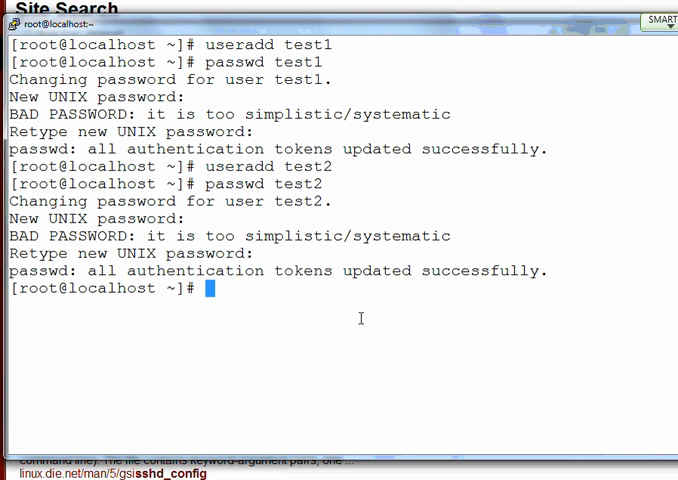
pyautogui.moveTo(328, 414)
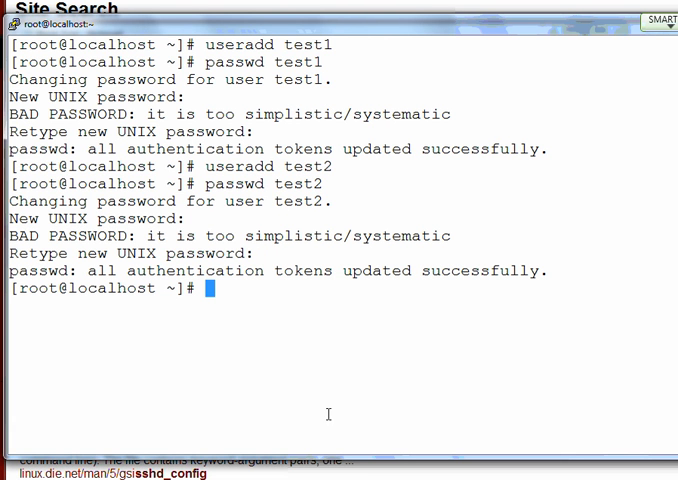
pyautogui.write('nano')
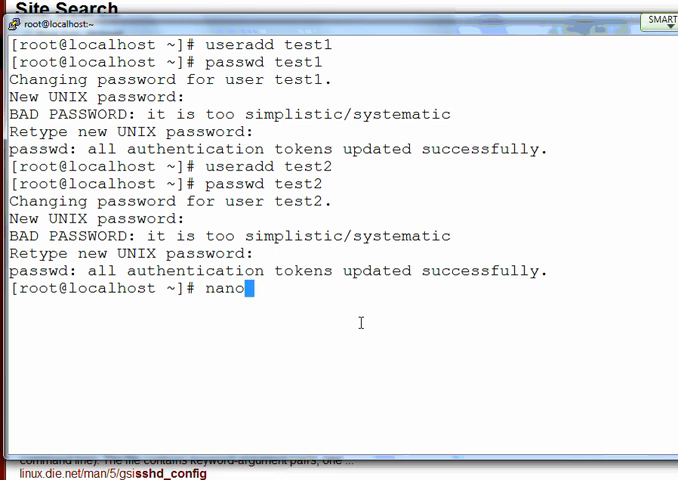
pyautogui.write('/etc/ssh/')
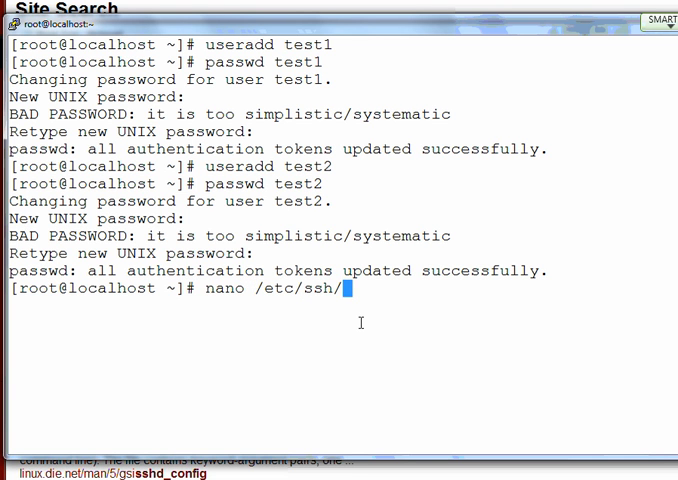
pyautogui.write('sshd')
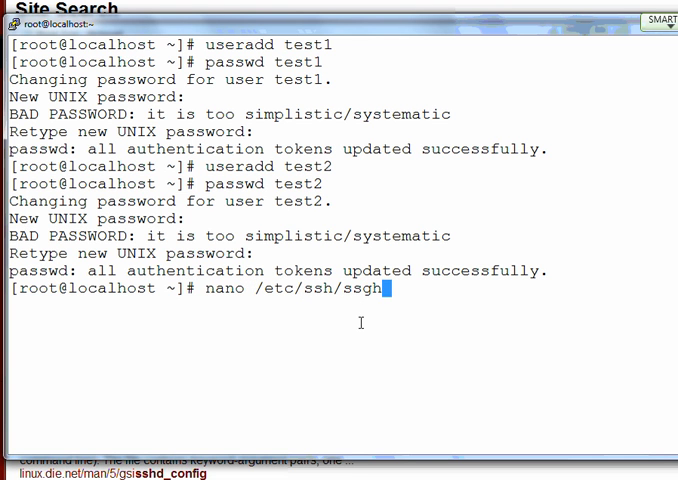
pyautogui.write('d_config')
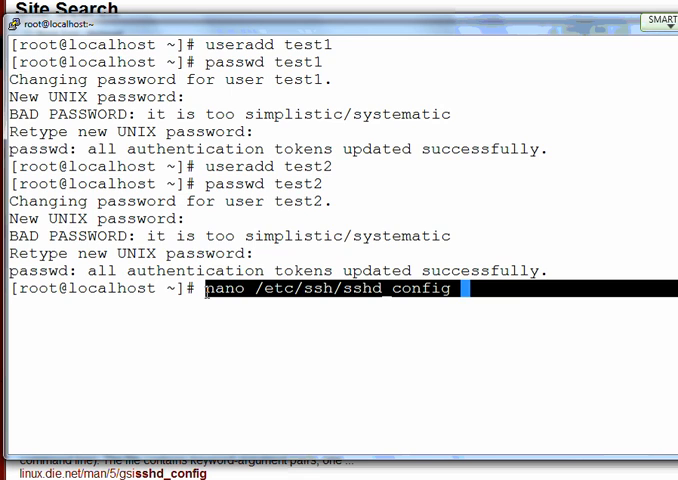
# Step: Add the line AllowUsers root test1 at the end of sshd_config in nano
pyautogui.press('Return')
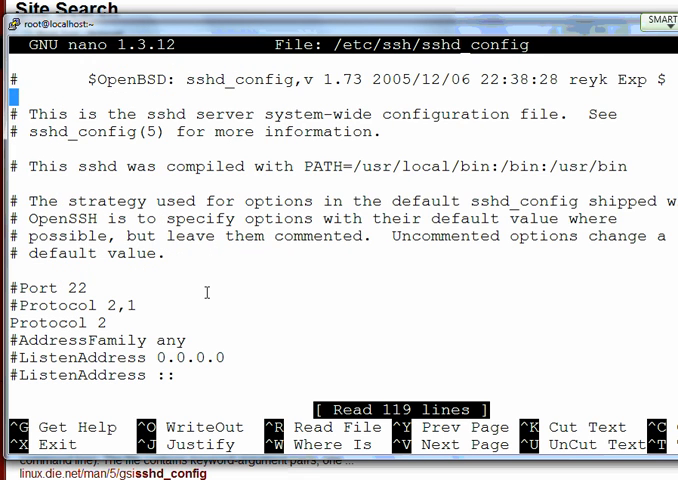
pyautogui.scroll(-3)
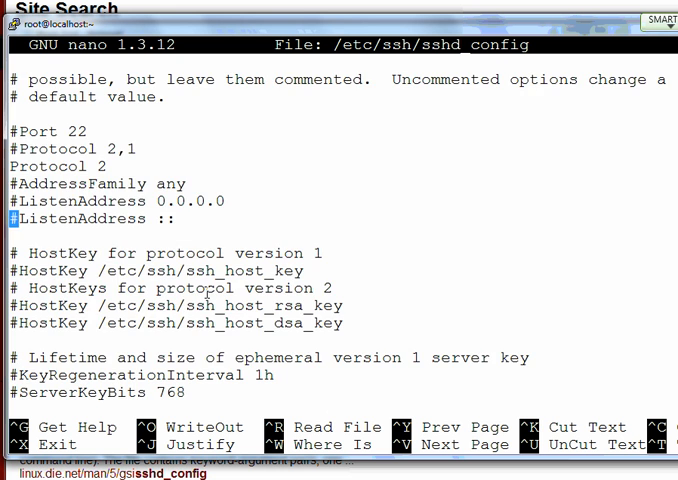
pyautogui.scroll(-3)
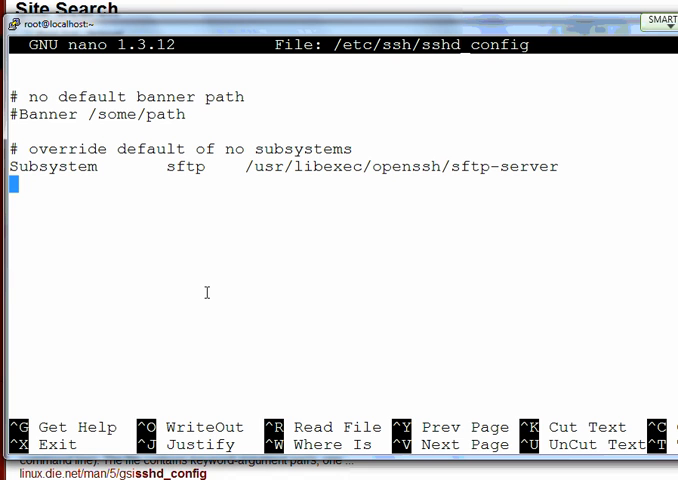
pyautogui.write('Alo')
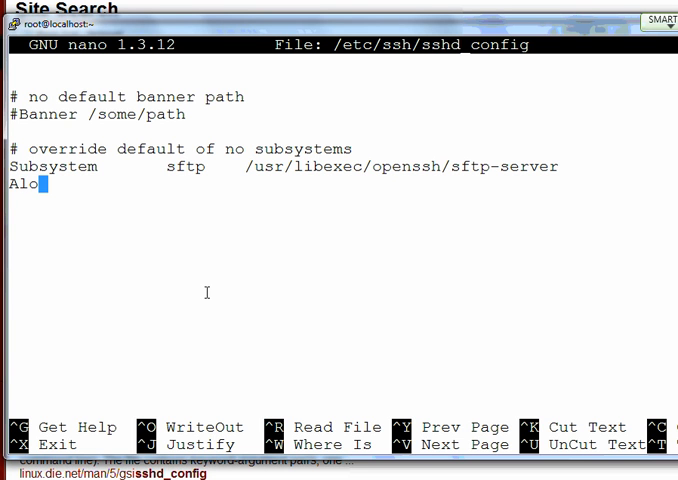
pyautogui.write('wUsers')
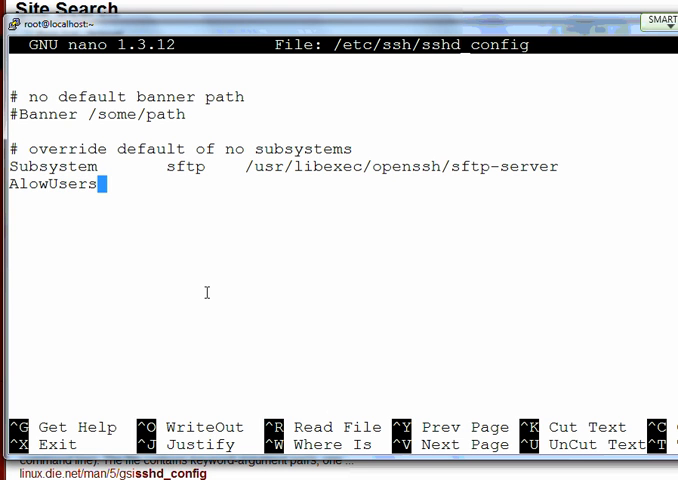
pyautogui.write('root')
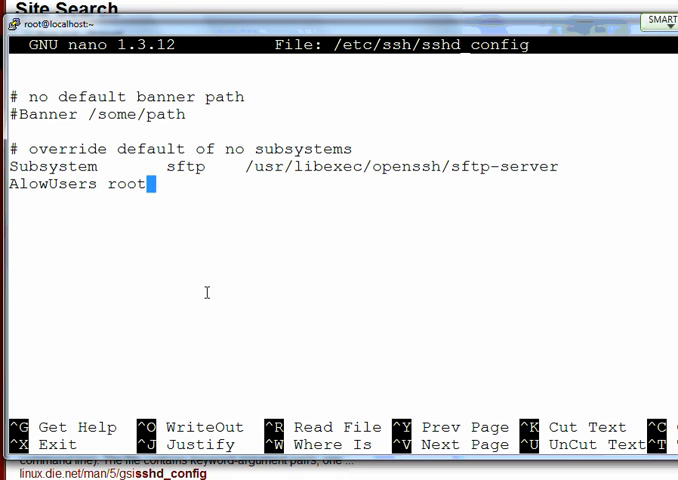
pyautogui.write('test1')
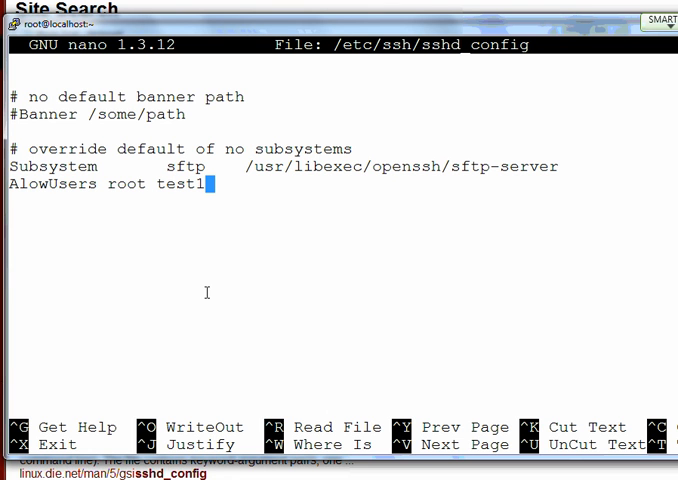
pyautogui.moveTo(132, 236)
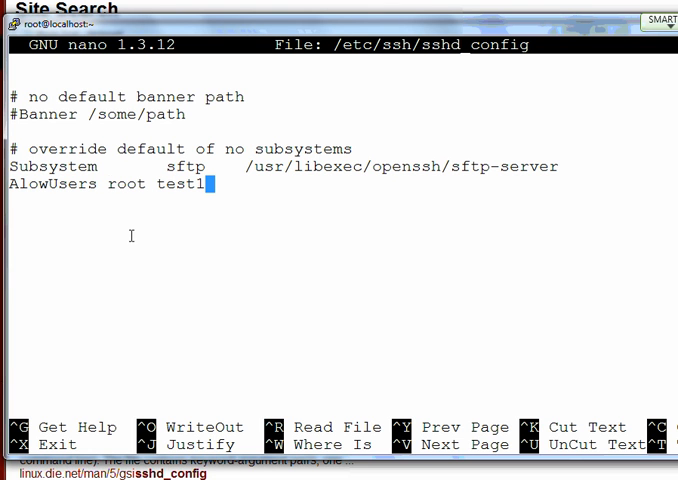
pyautogui.doubleClick(52, 184)
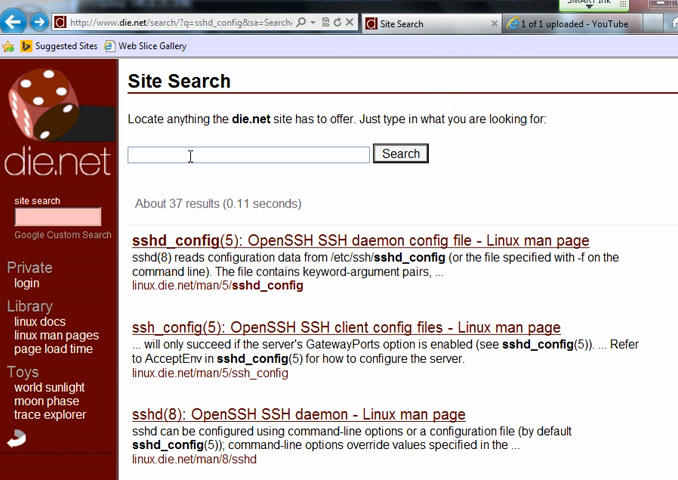
# Step: Search die.net for sshd_config and bring up the sshd_config(5) man page
pyautogui.write('s')
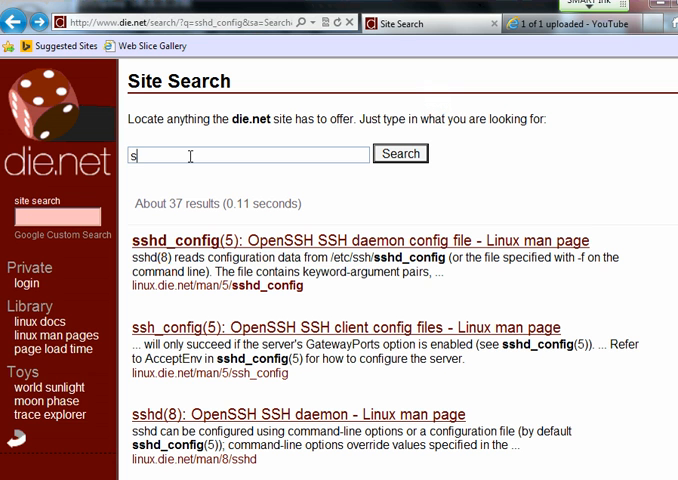
pyautogui.write('shd_config')
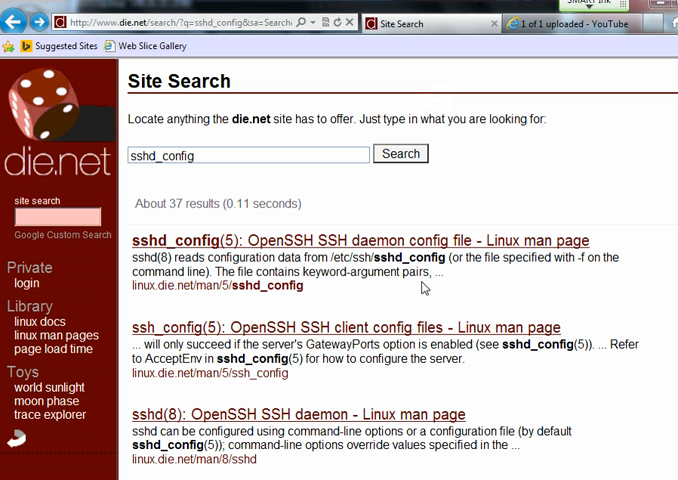
pyautogui.moveTo(356, 336)
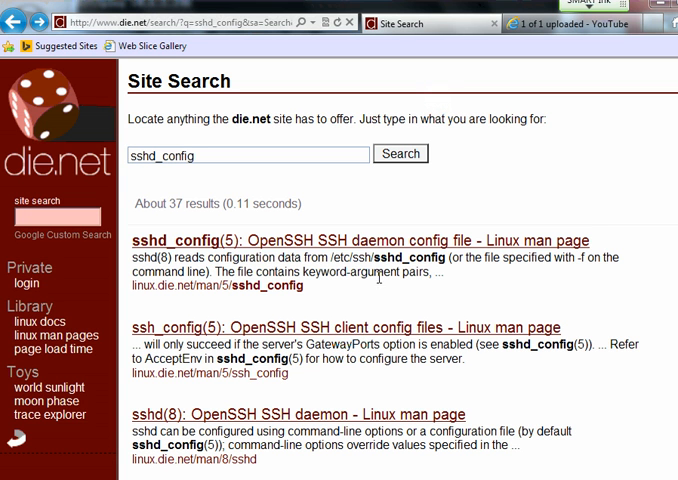
pyautogui.click(356, 240)
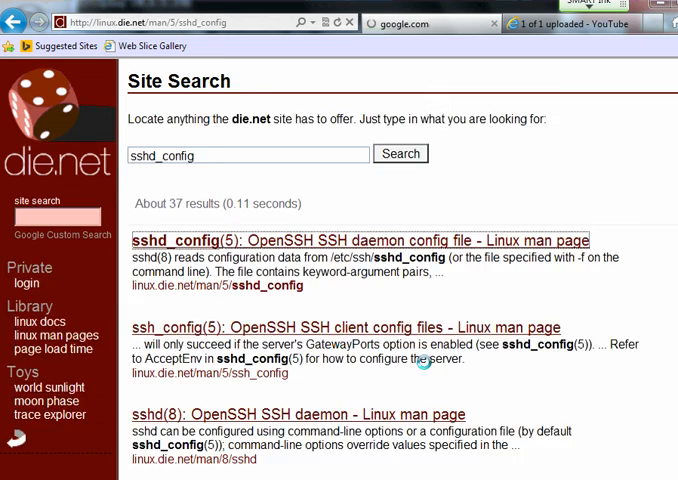
pyautogui.click(356, 240)
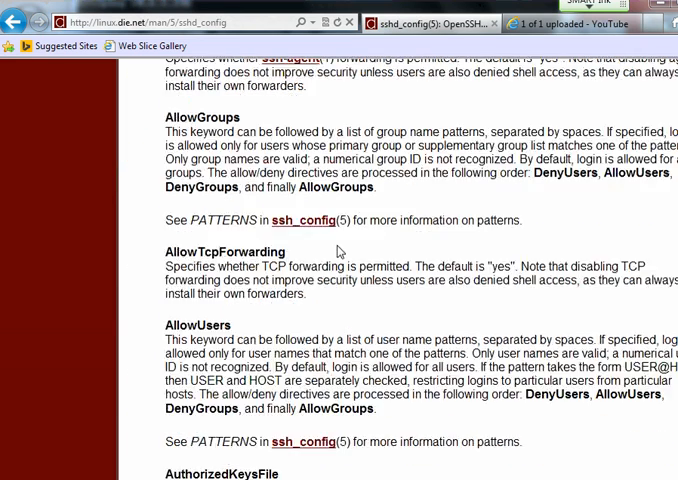
# Step: Read the AllowUsers keyword and scroll to the PermitRootLogin entry in the man page
pyautogui.doubleClick(196, 264)
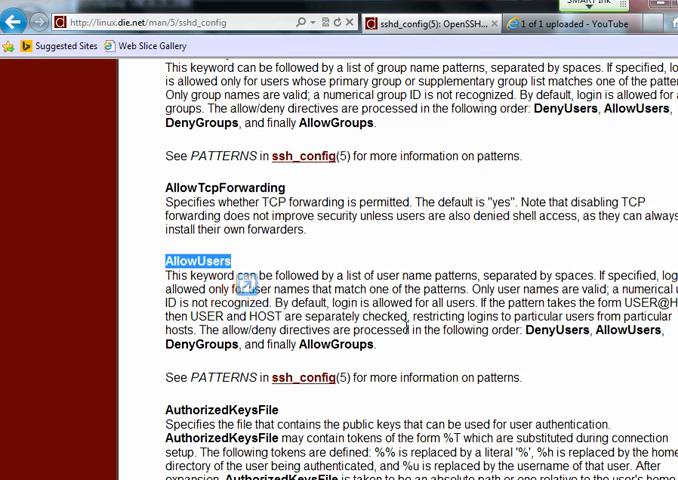
pyautogui.scroll(3)
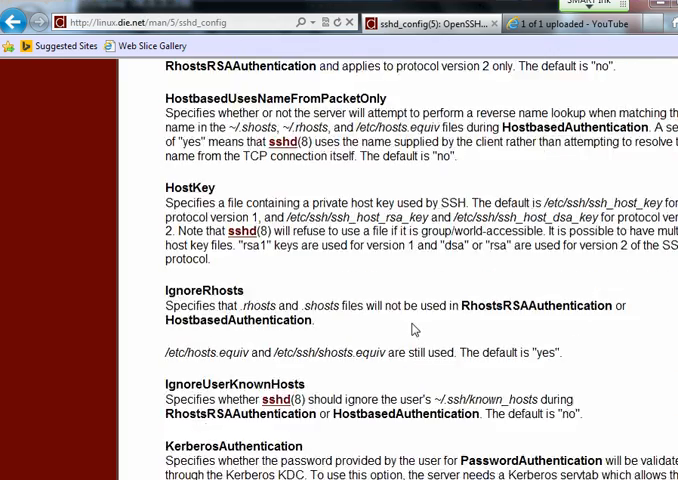
pyautogui.scroll(-3)
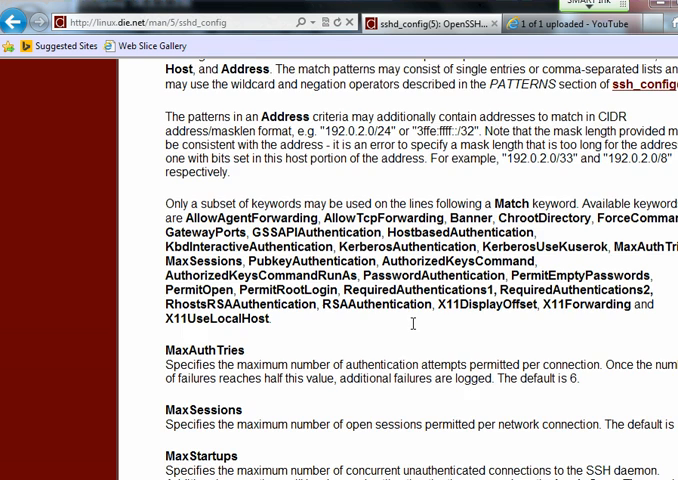
pyautogui.scroll(-3)
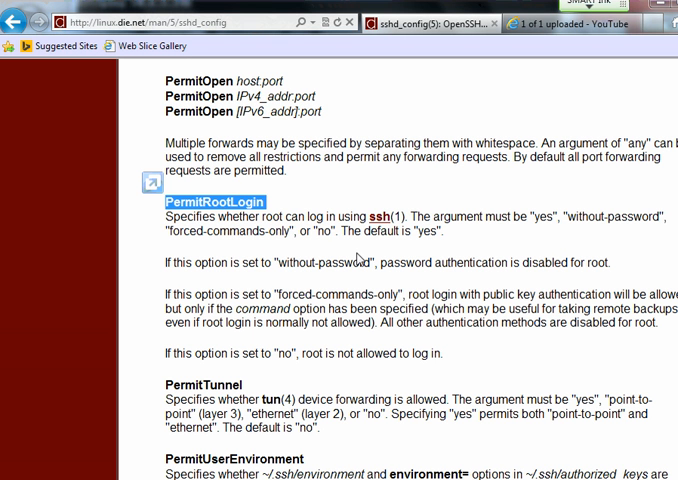
pyautogui.moveTo(432, 444)
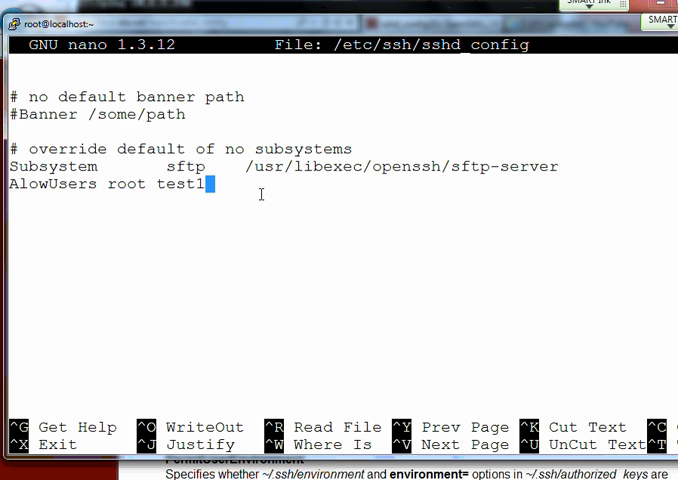
pyautogui.moveTo(128, 212)
pyautogui.write('l')
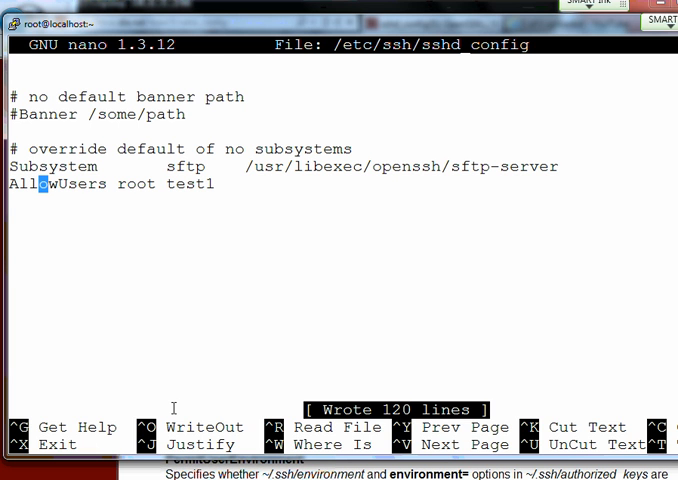
# Step: Exit nano with sshd_config saved and run /etc/init.d/sshd restart
pyautogui.press('ctrl+x')
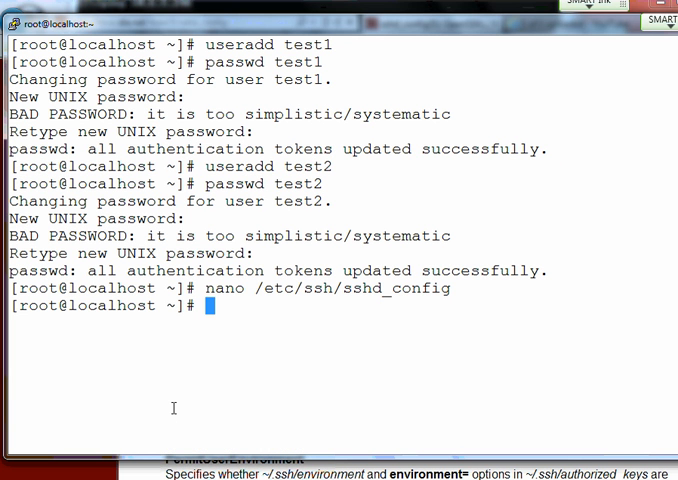
pyautogui.write('/etc/init.d/sshd')
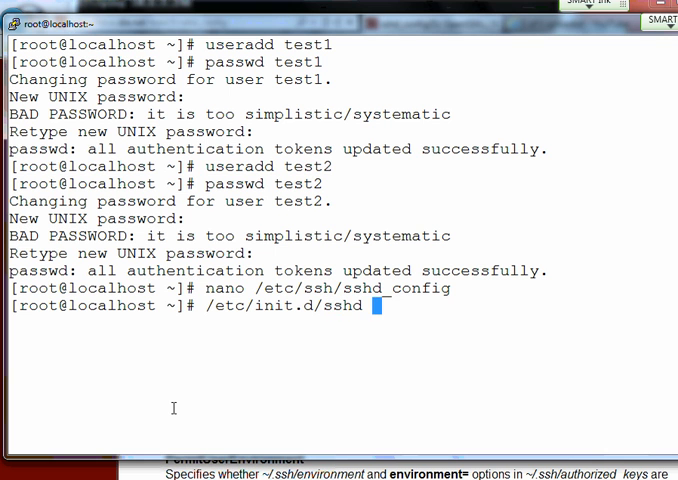
pyautogui.write('restart')
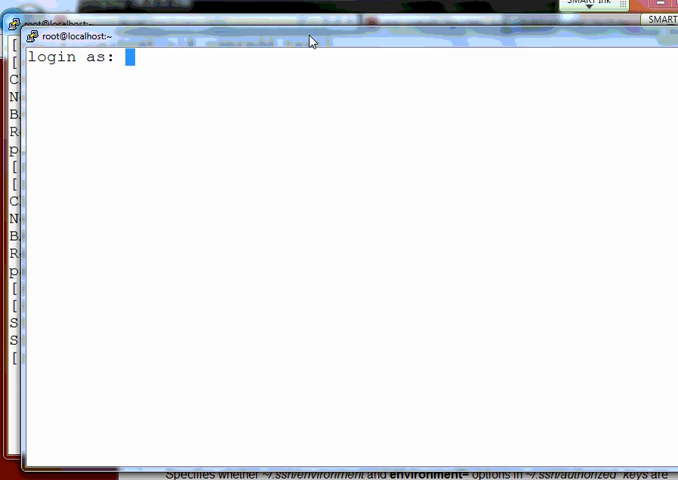
# Step: Log in as test1, retrying the password once after Access denied, then exit
pyautogui.write('te')
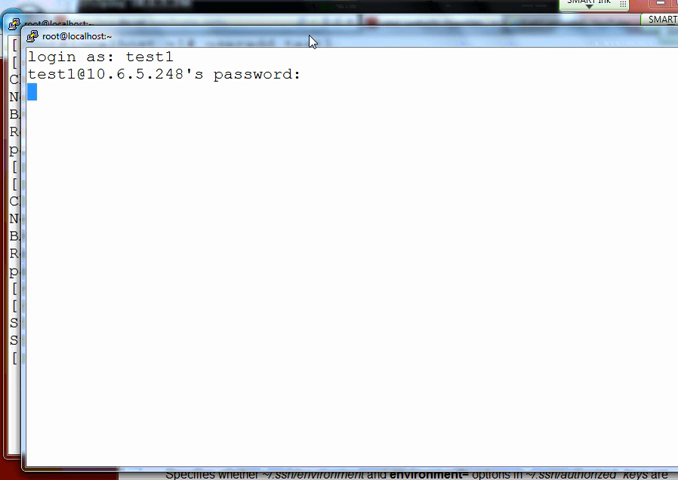
pyautogui.press('Return')
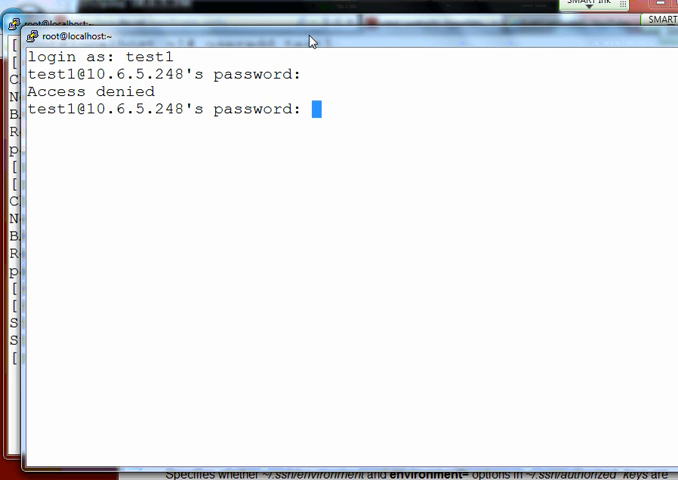
pyautogui.press('Return')
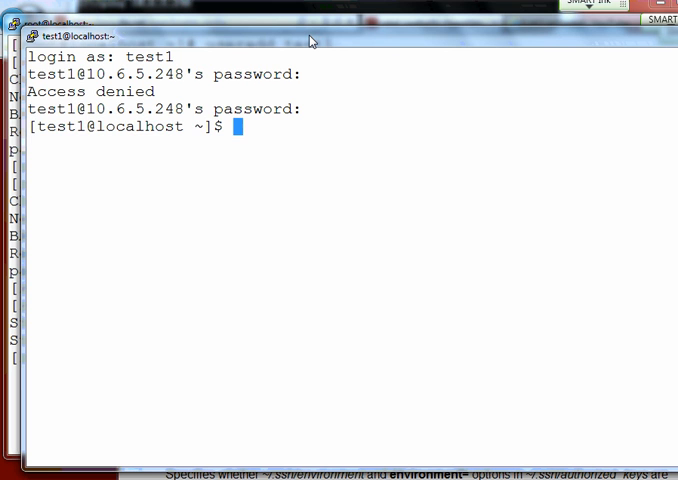
pyautogui.write('ex')
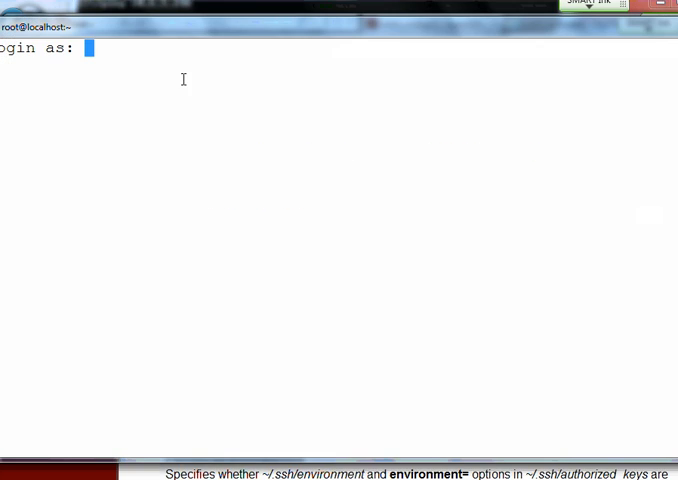
# Step: Attempt login as test2, get Access denied, and close that session
pyautogui.write('test')
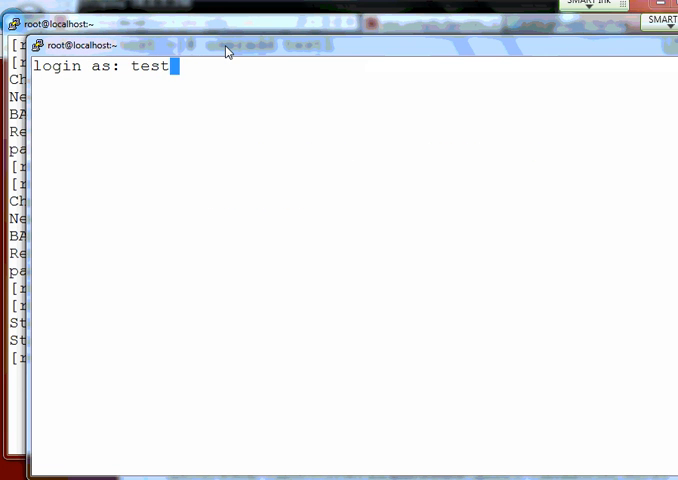
pyautogui.press('Return')
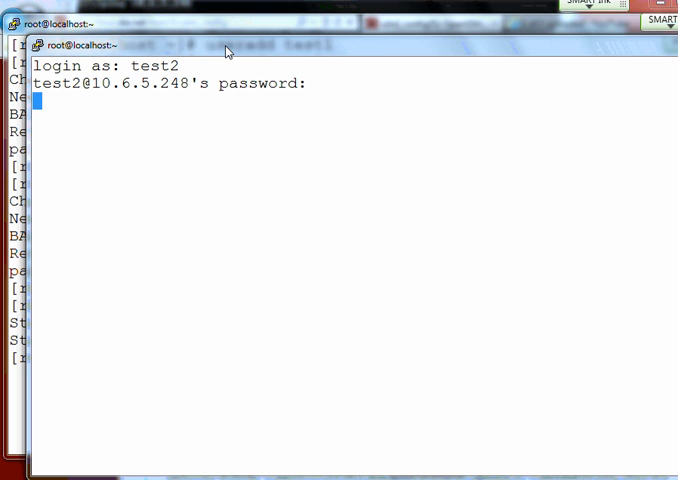
pyautogui.press('Return')
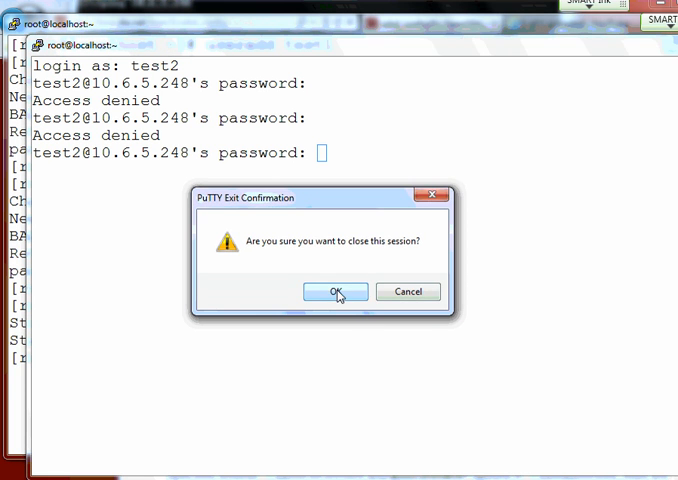
pyautogui.click(334, 292)
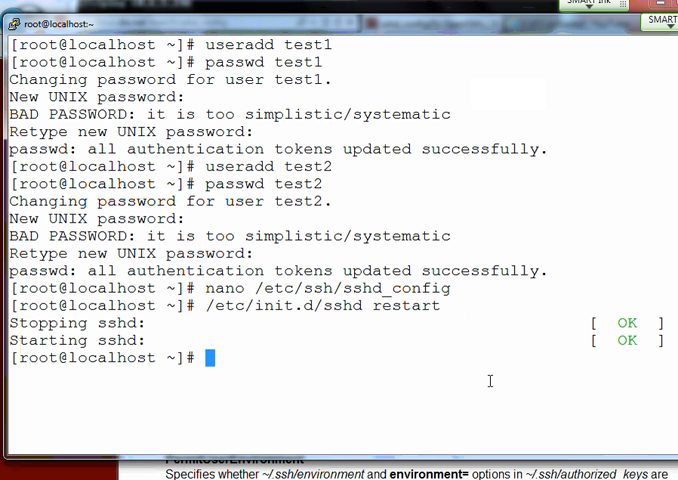
# Step: View /var/log/secure with less to see test1 accepted and test2 rejected by AllowUsers
pyautogui.write('less')
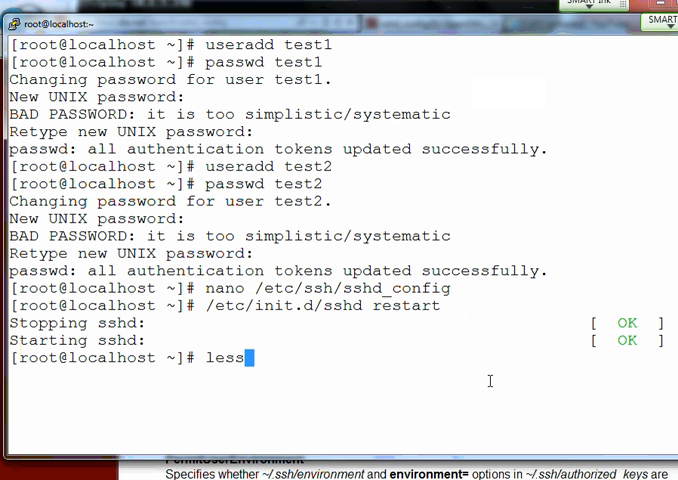
pyautogui.write('/var/g')
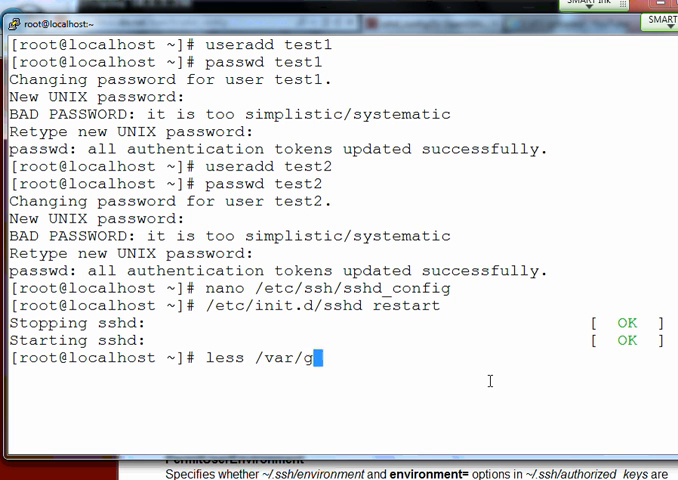
pyautogui.write('og/se')
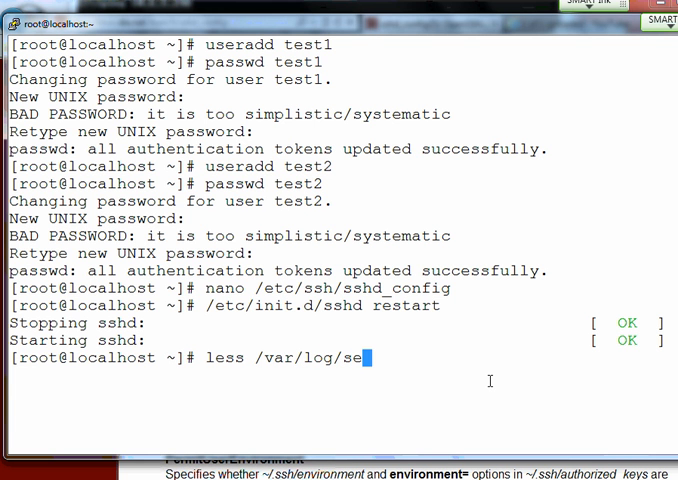
pyautogui.press('Return')
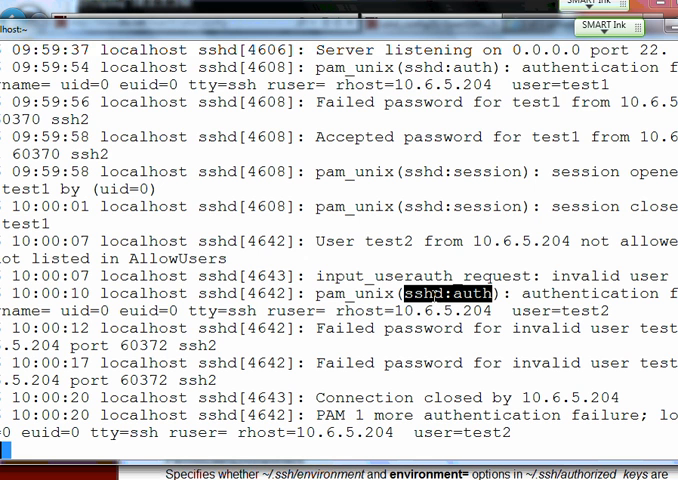
pyautogui.moveTo(478, 36)
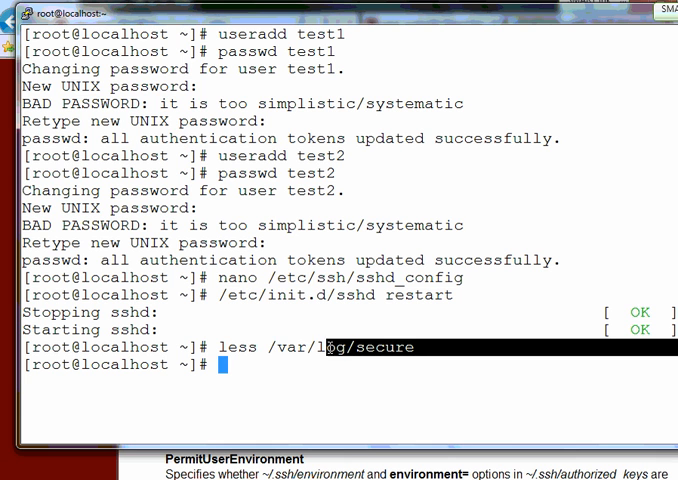
pyautogui.moveTo(506, 400)
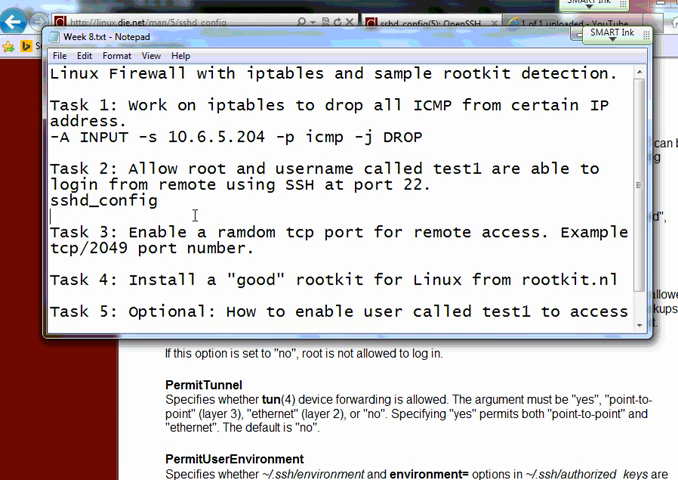
# Step: Highlight the Task 3 sentence about enabling a random TCP port in the Week 8 notes
pyautogui.moveTo(112, 232); pyautogui.dragTo(248, 250)
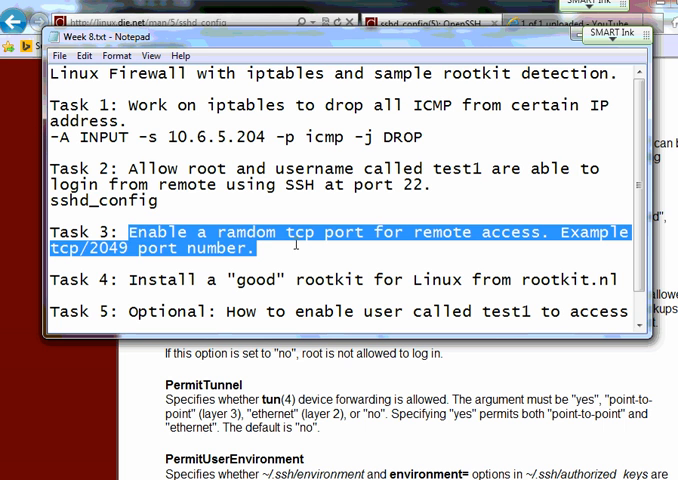